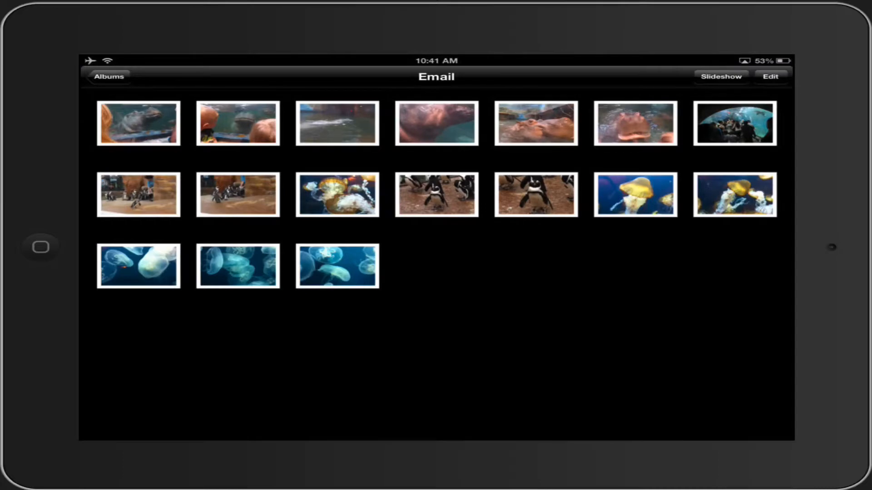
Step: Select five jellyfish photos in the Email album and view their sharing options
left_click(770, 77)
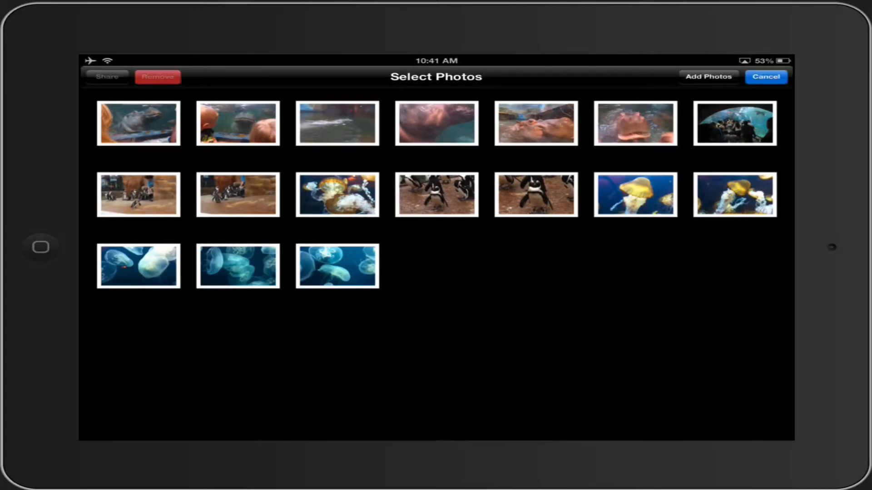
left_click(337, 266)
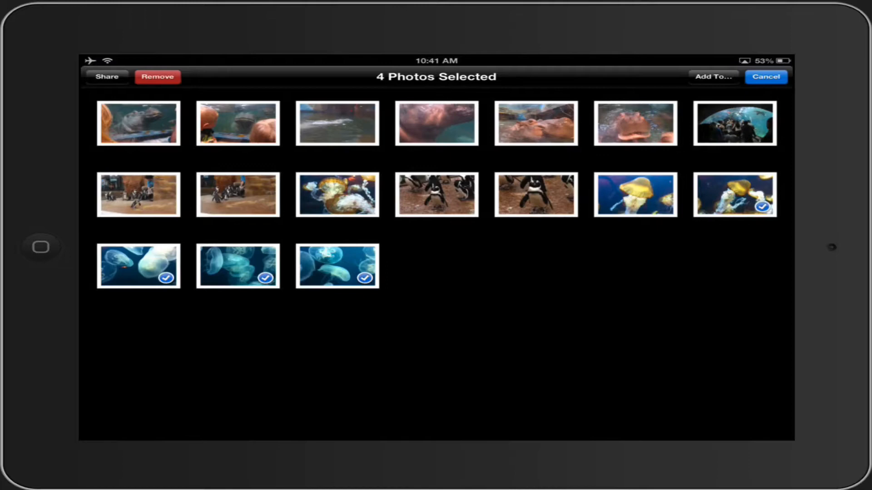
left_click(636, 194)
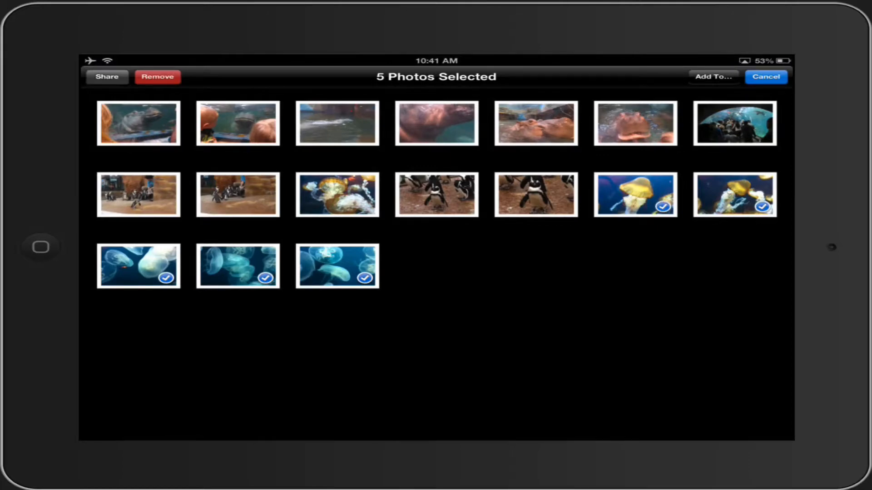
left_click(106, 76)
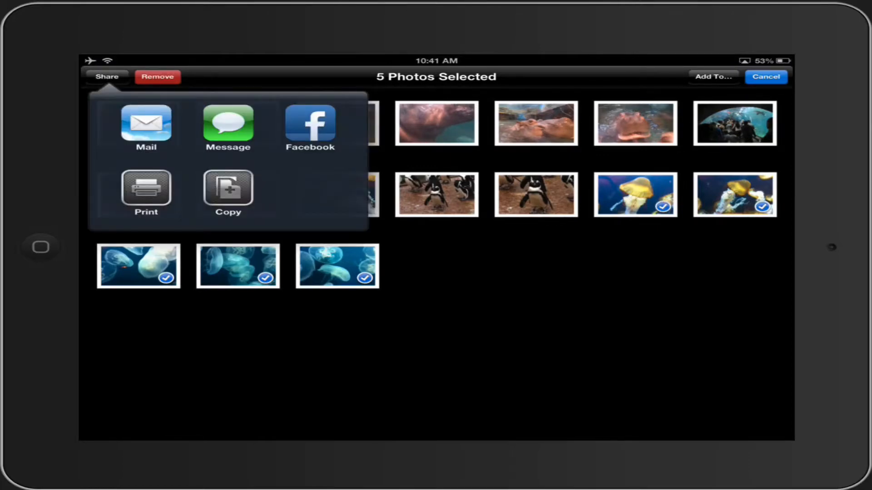
Step: Add a sixth penguin photo, see Mail vanish from sharing, then deselect it
left_click(107, 77)
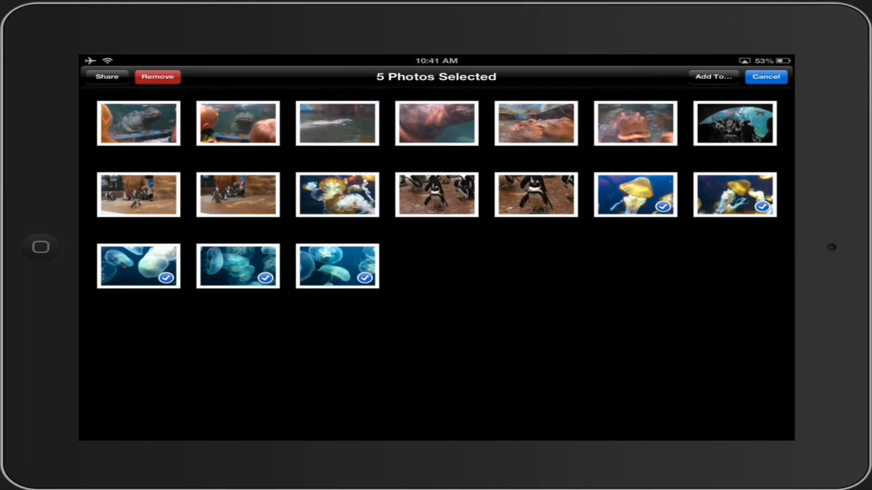
left_click(106, 76)
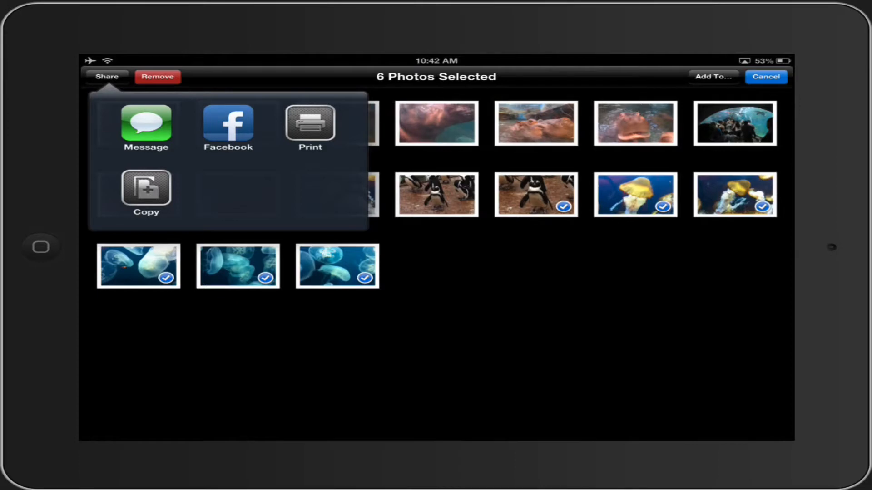
left_click(107, 77)
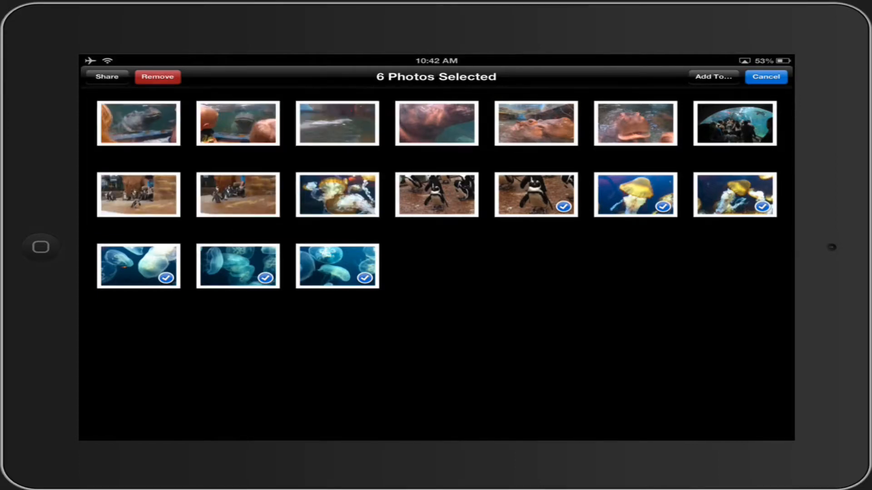
left_click(535, 195)
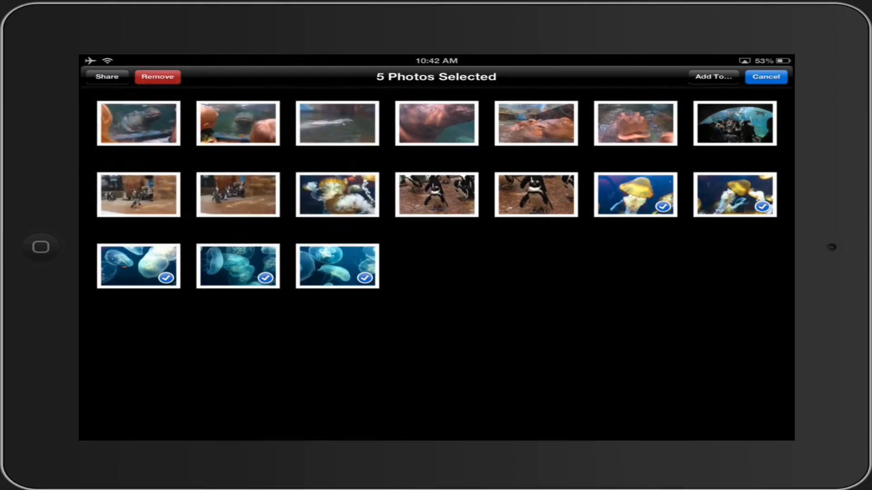
Step: Share the five jellyfish photos into a new Mail message, review it, and cancel
left_click(107, 77)
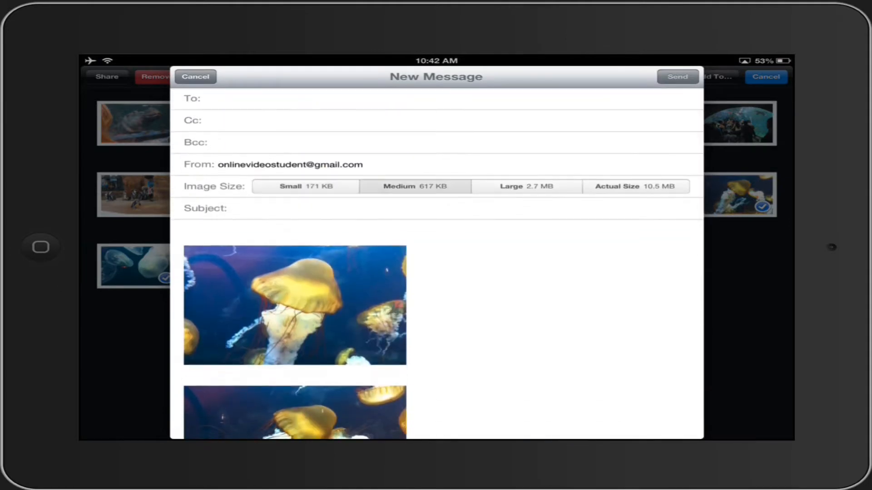
scroll("down", 3)
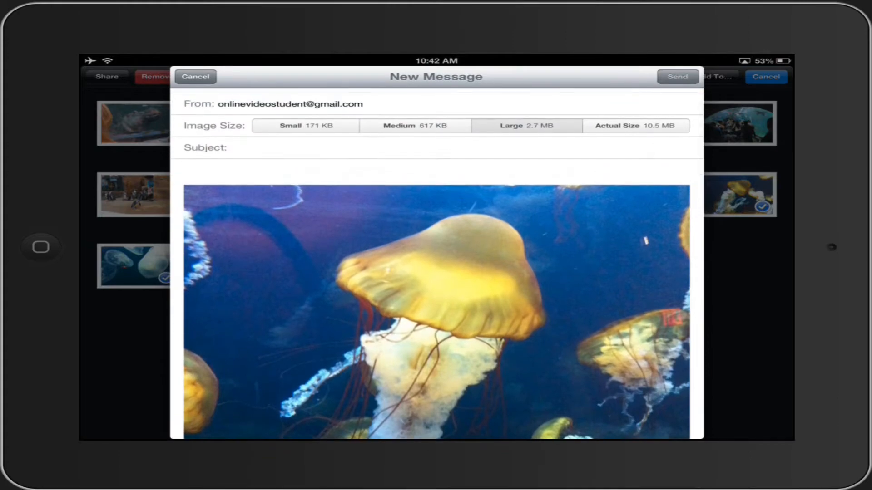
left_click(195, 77)
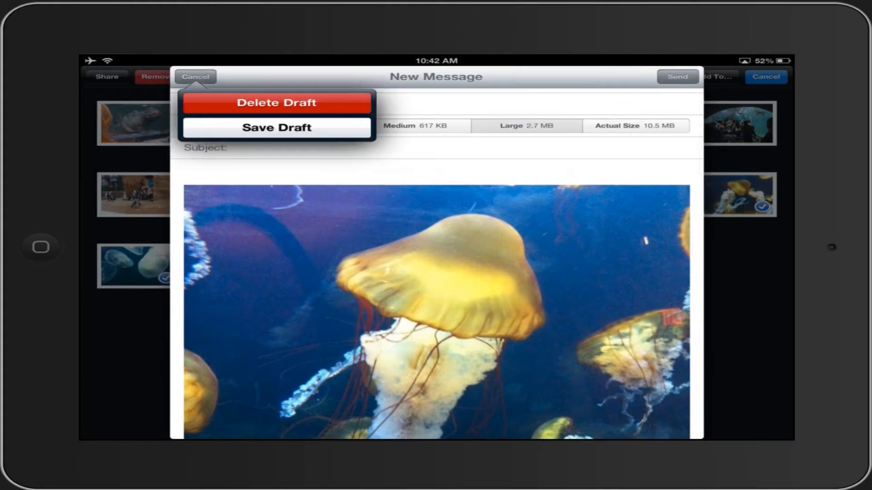
Step: Delete the draft and copy ten selected penguin and jellyfish photos
left_click(275, 103)
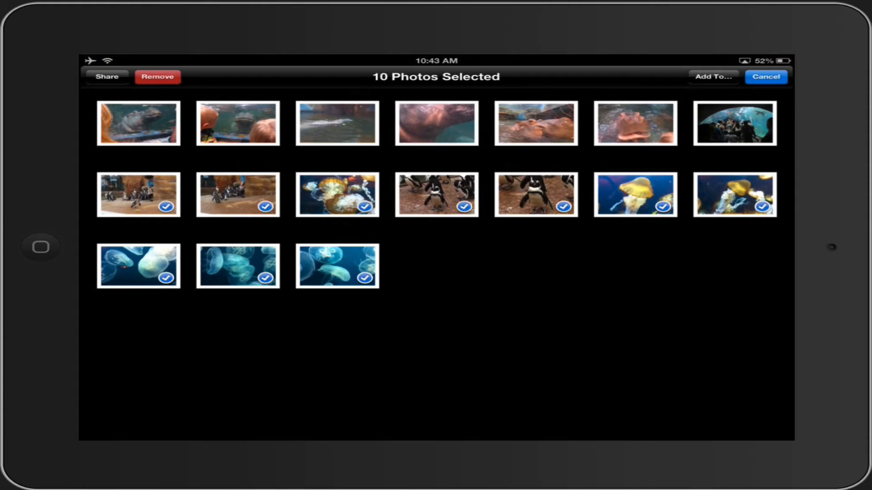
left_click(106, 77)
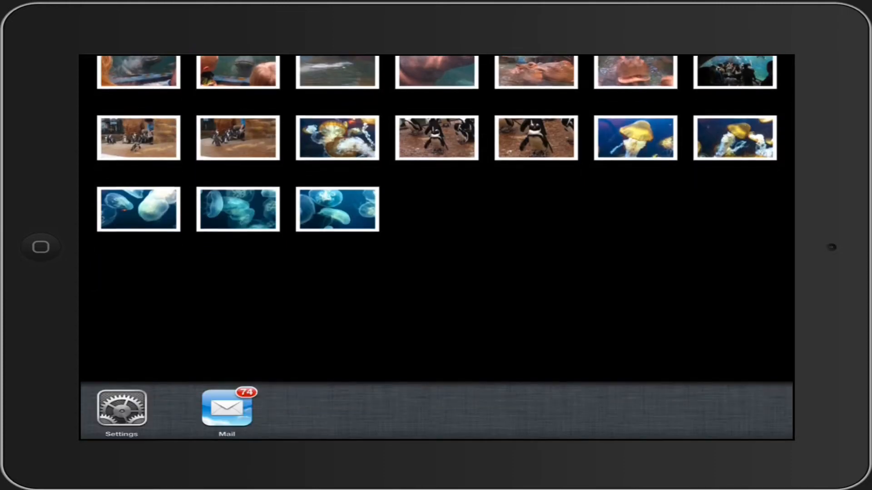
Step: Switch to Mail, paste the copied photos into a new message, and choose Small image size
left_click(227, 408)
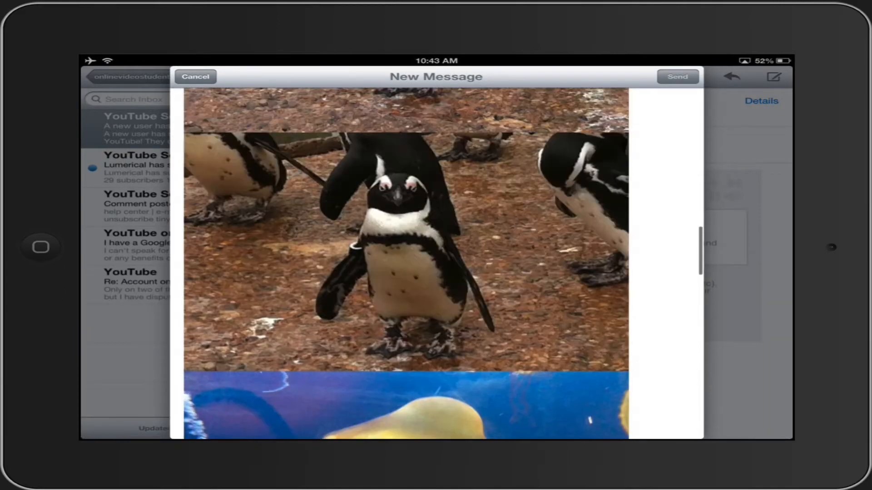
scroll("down", 3)
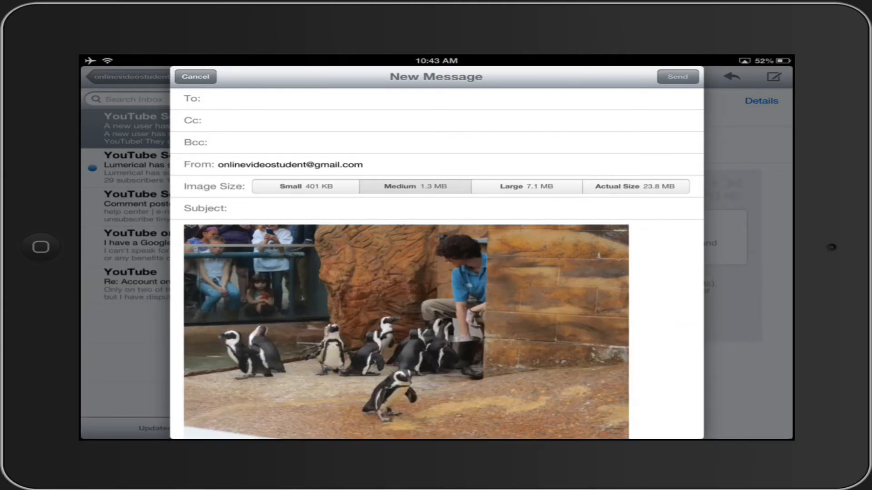
left_click(304, 186)
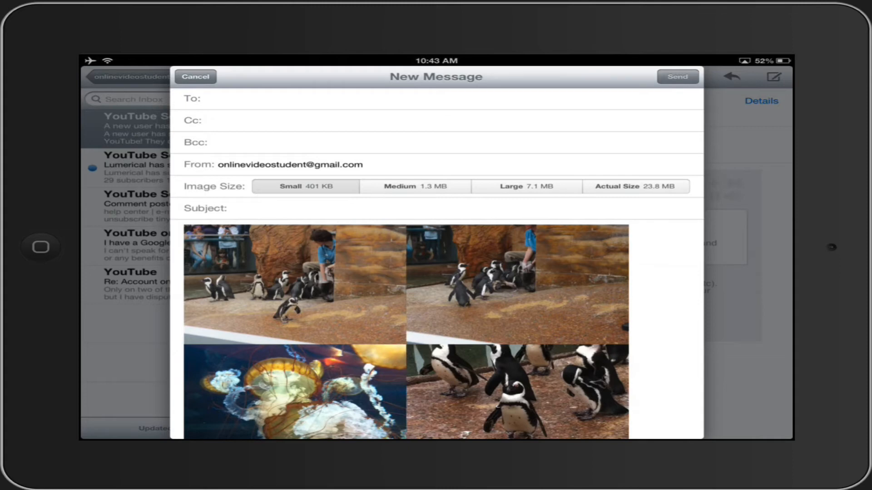
left_click(526, 186)
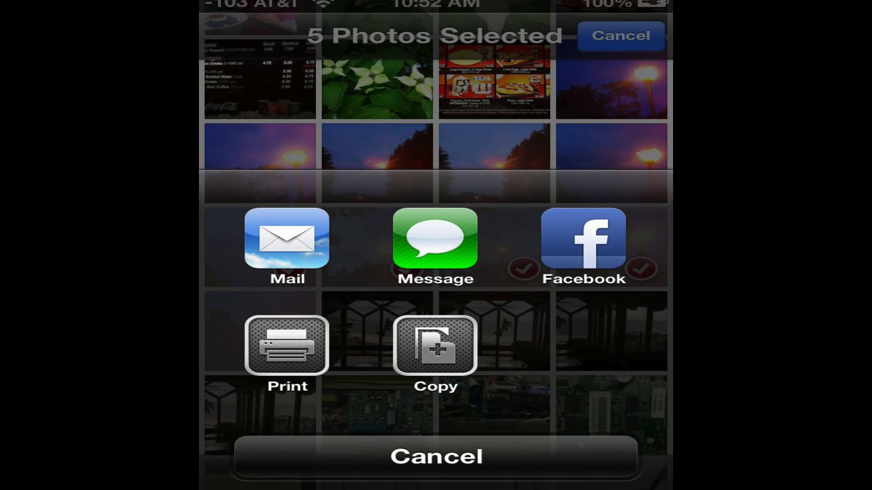
Step: Copy the eight selected photos after the Mail sharing option disappears
left_click(434, 247)
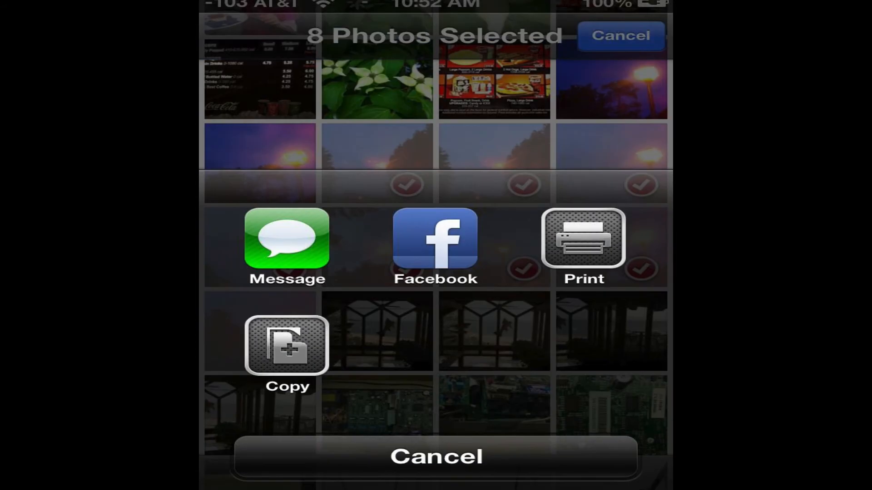
left_click(287, 240)
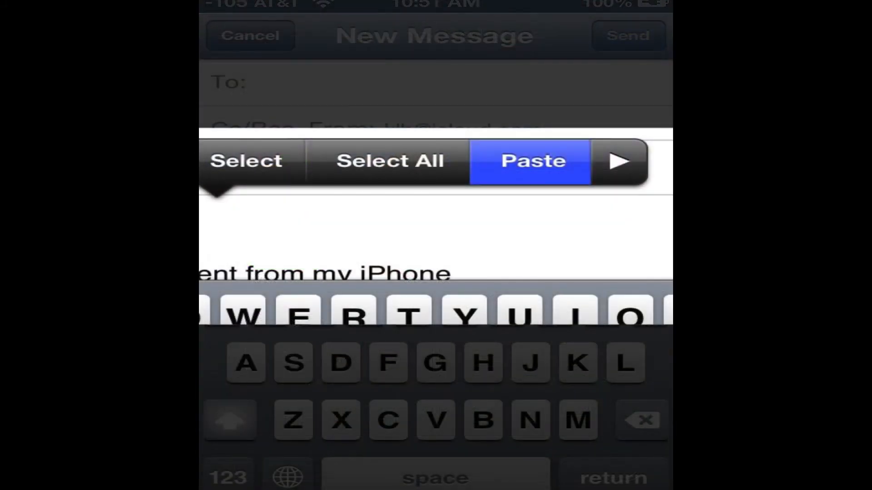